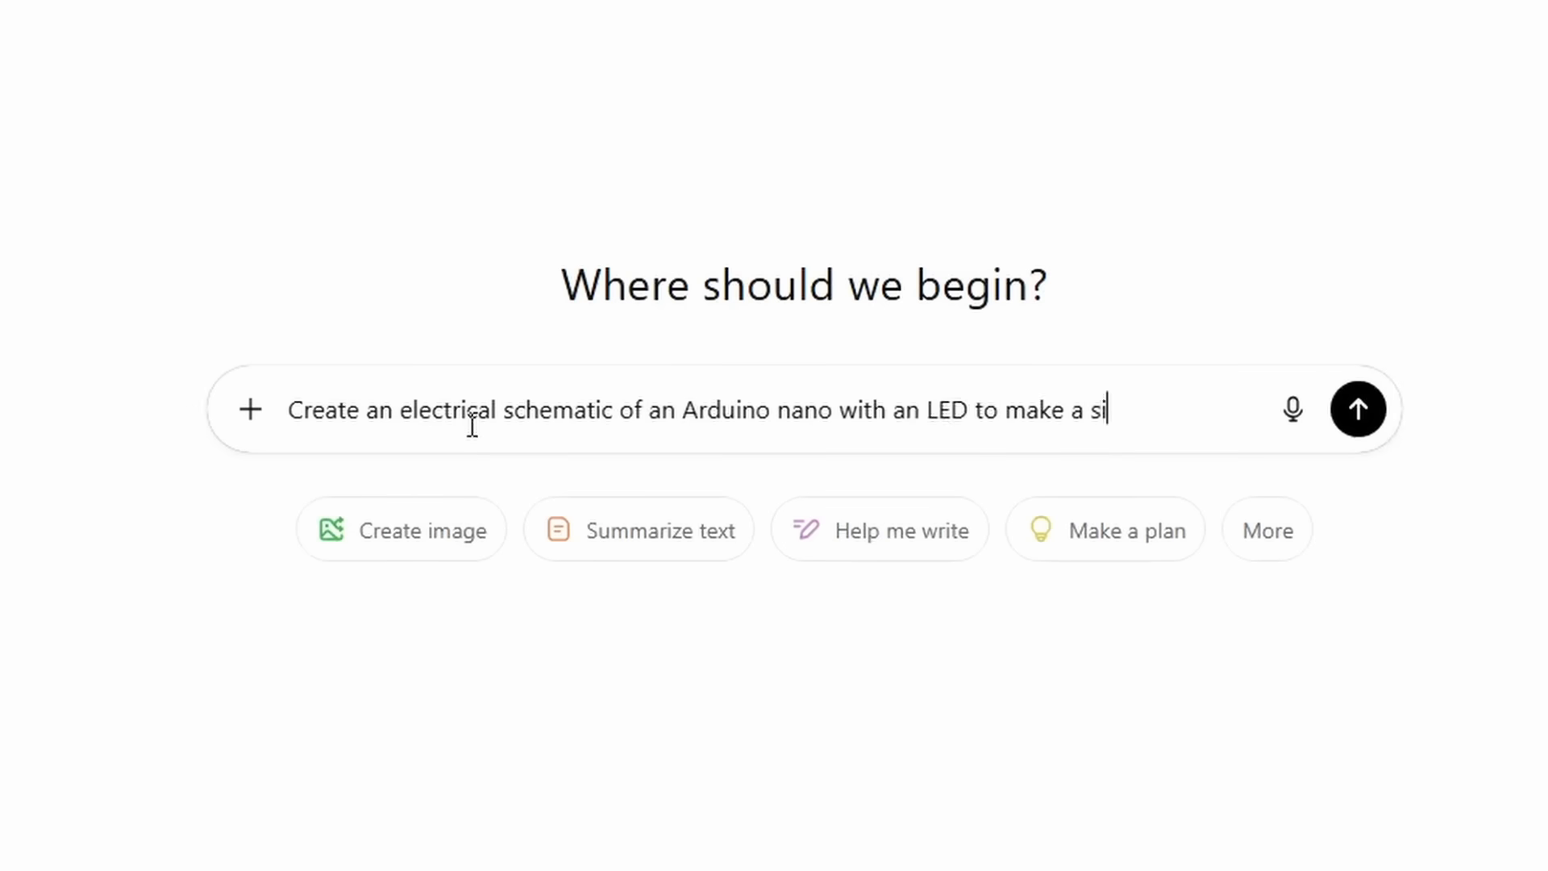
Send ChatGPT a prompt for a simple Arduino Nano LED blink schematic with 220Ω resistor
type("mple")
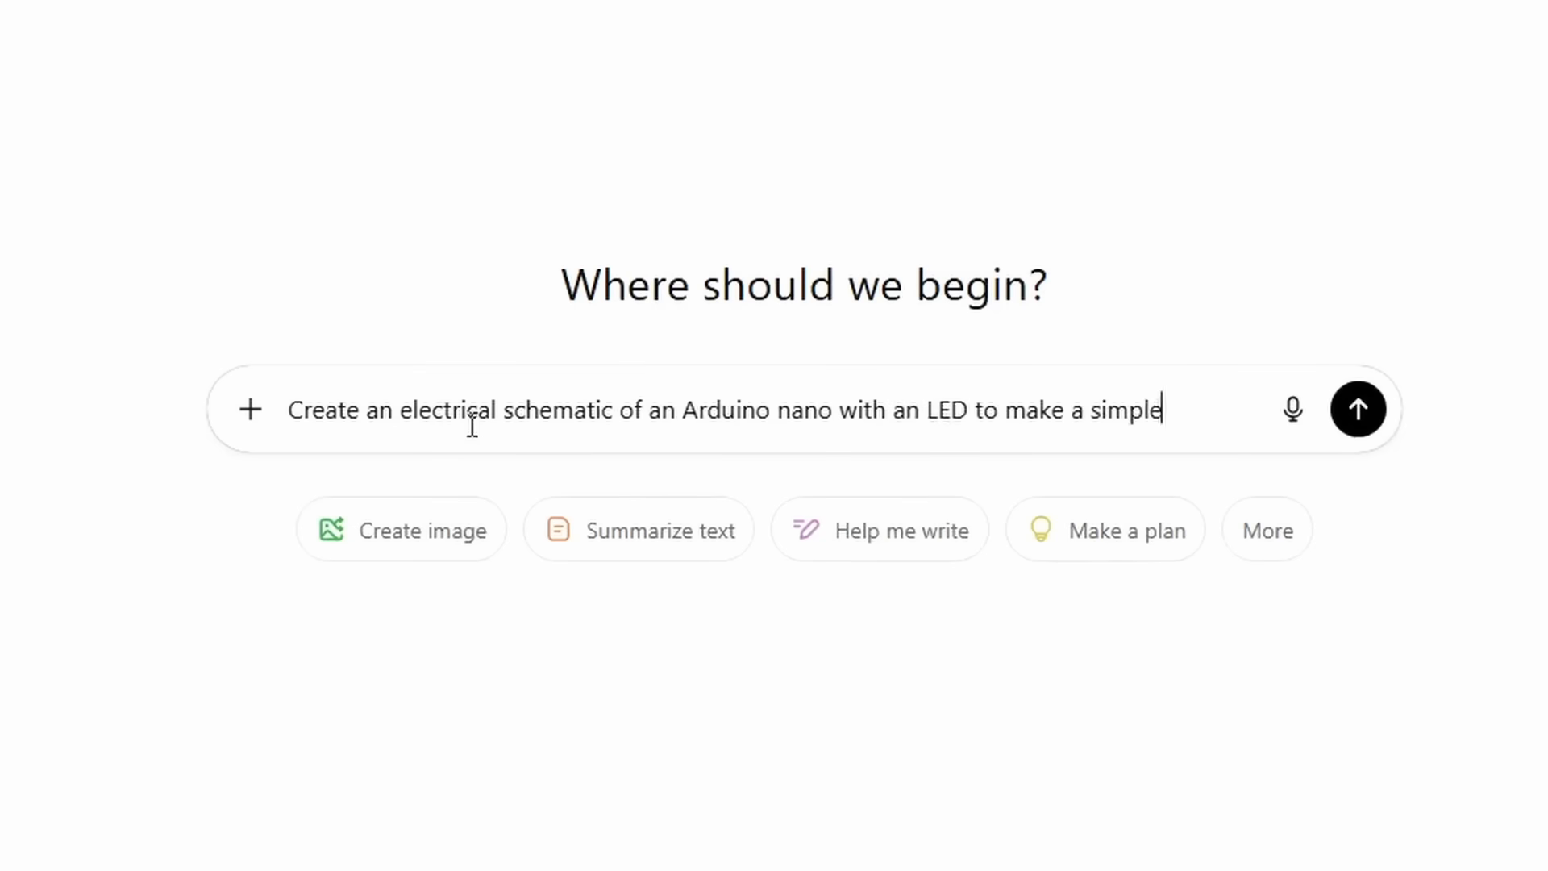
left_click(1358, 409)
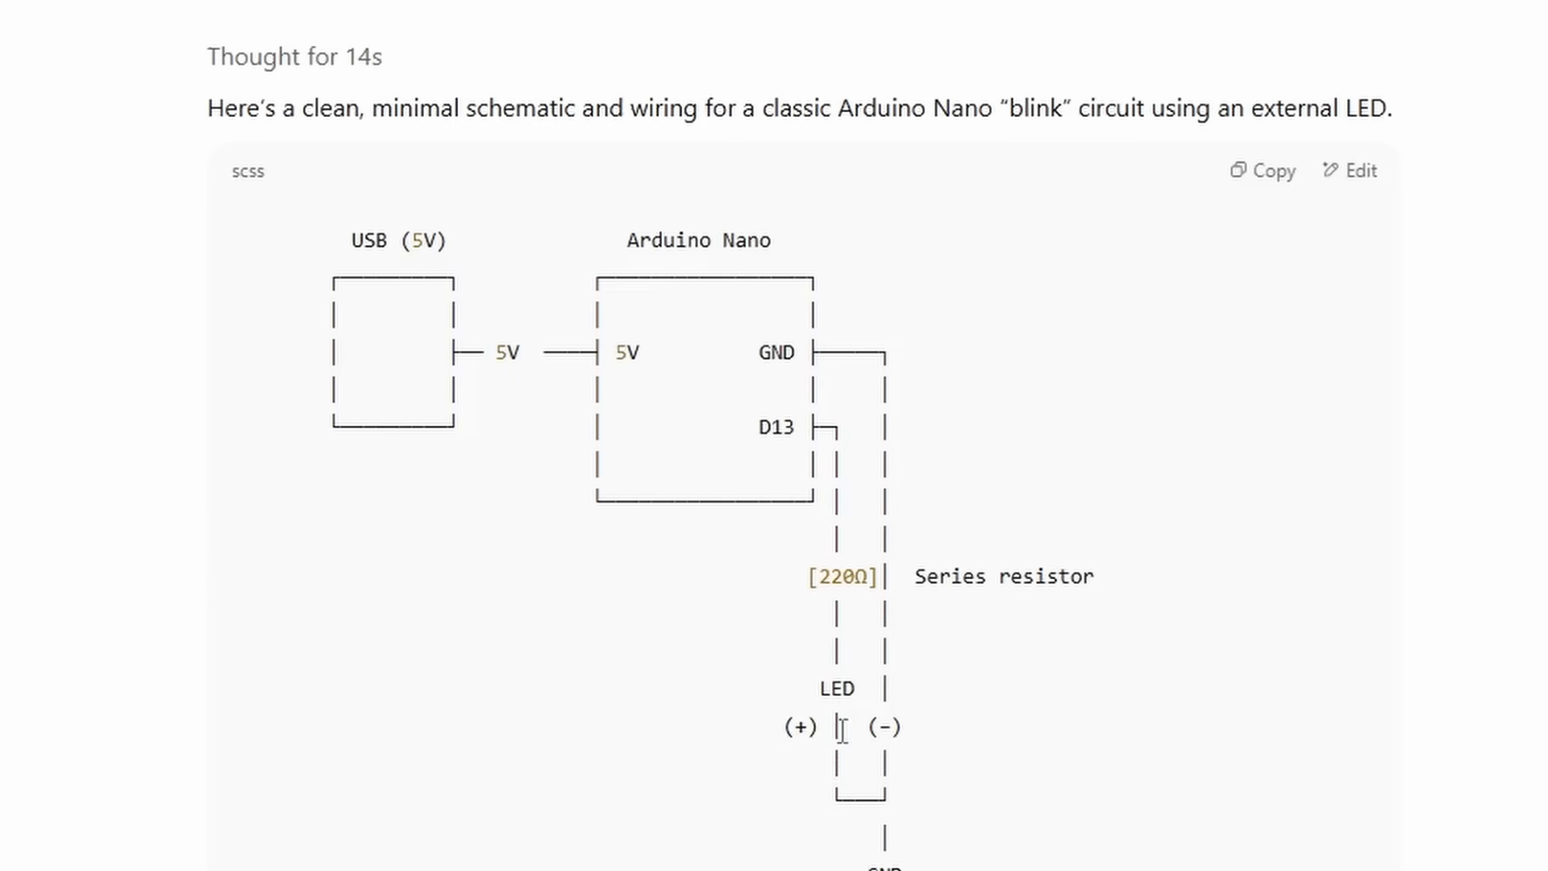
Type the follow-up 'Add an ultrasonic sensor so that we…' into the chat box
scroll("down", 3)
type("Add")
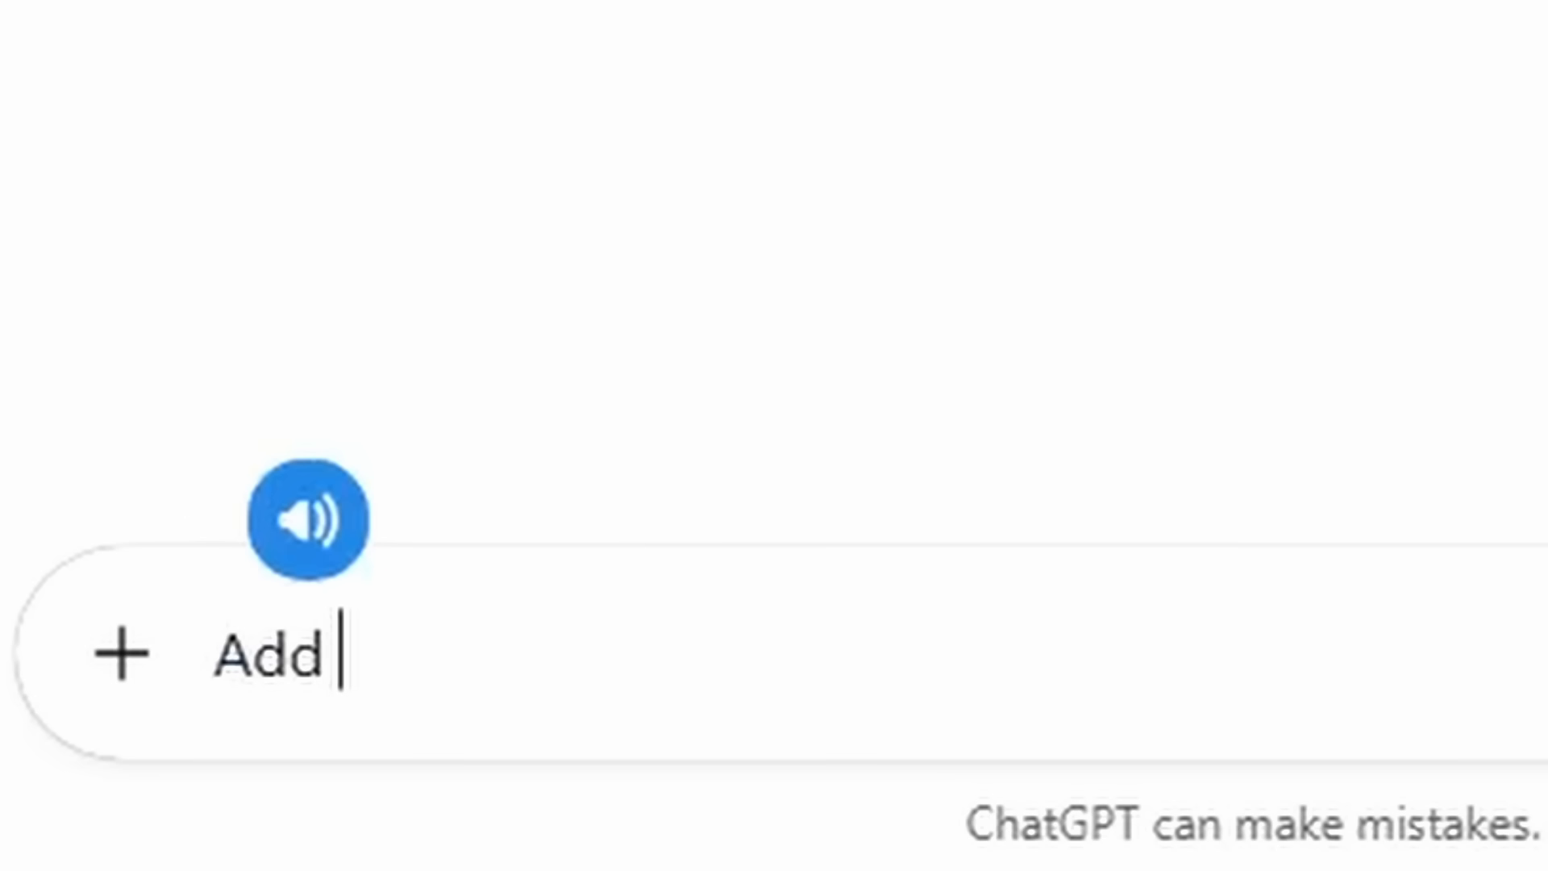
type("an ultraso")
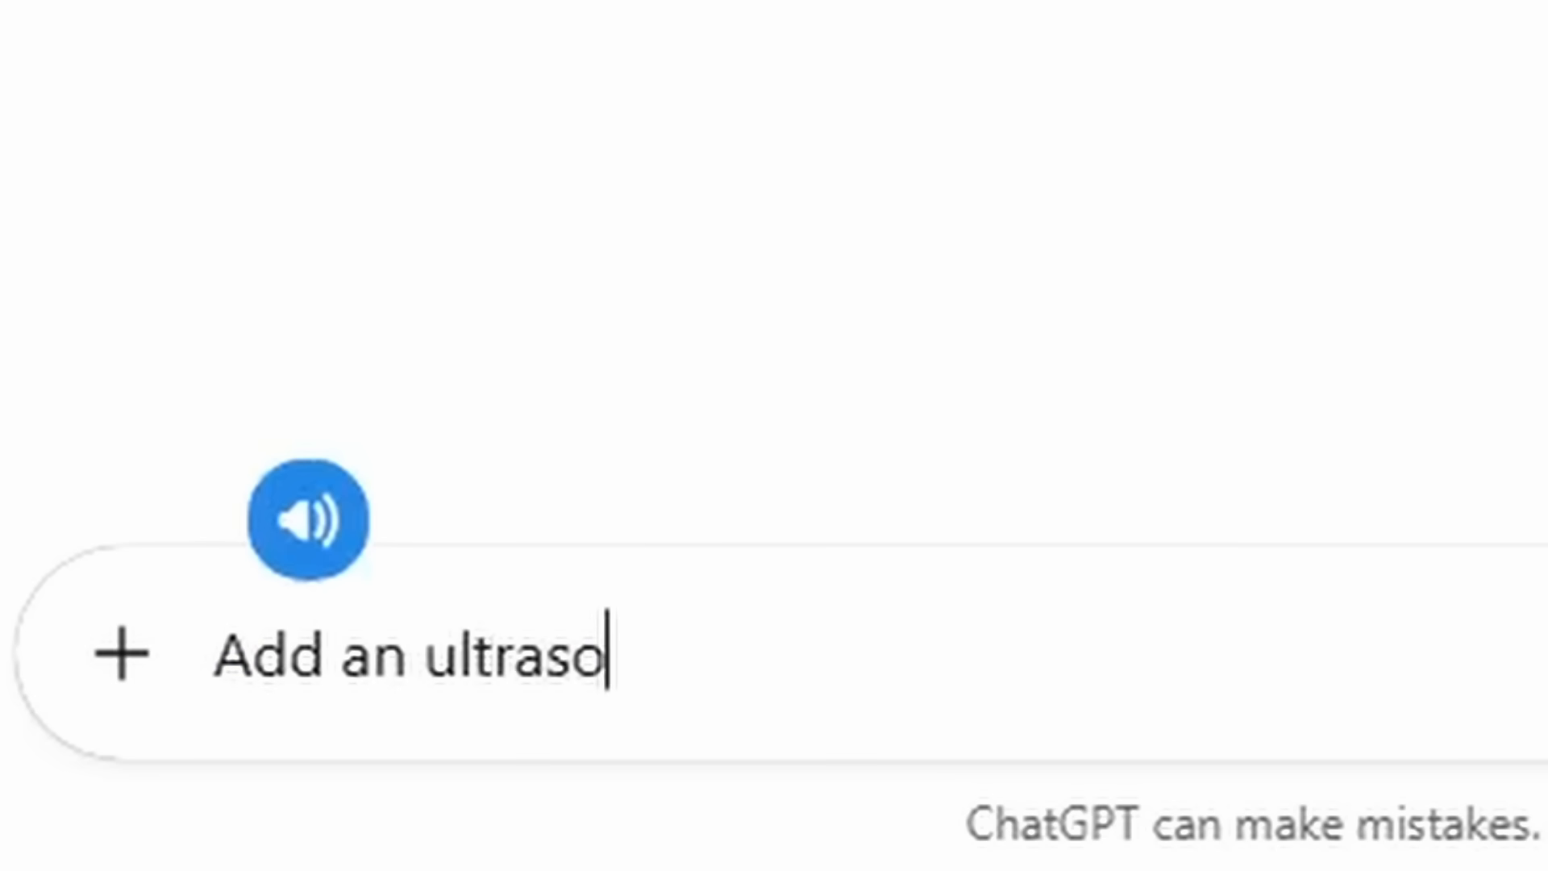
type("nic sensor so that we")
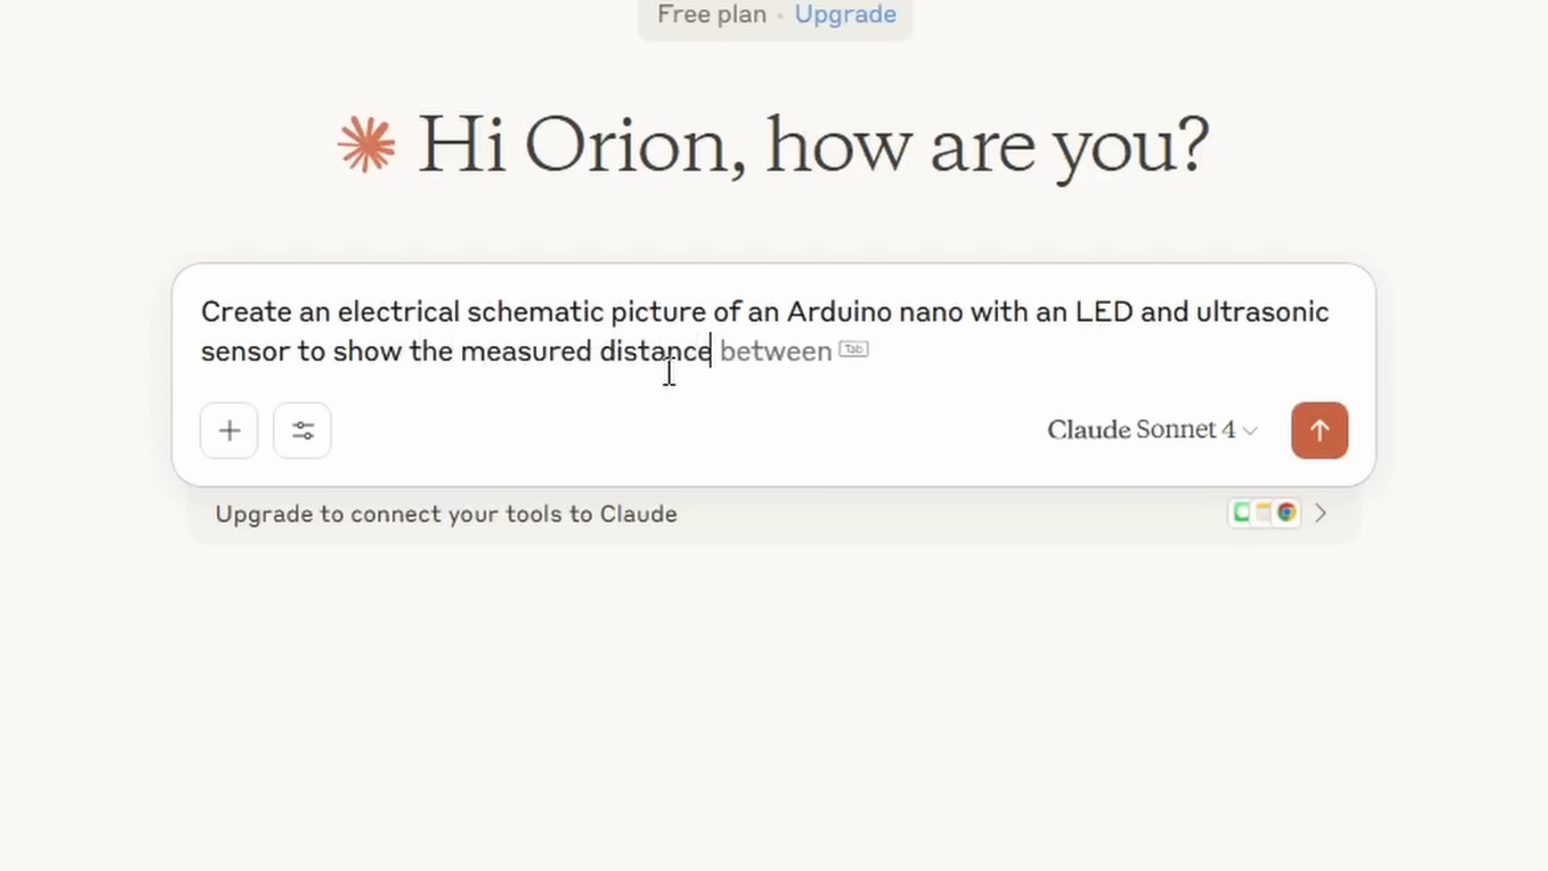
Send Claude the prompt for an Arduino Nano LED and ultrasonic sensor schematic picture
left_click(1320, 430)
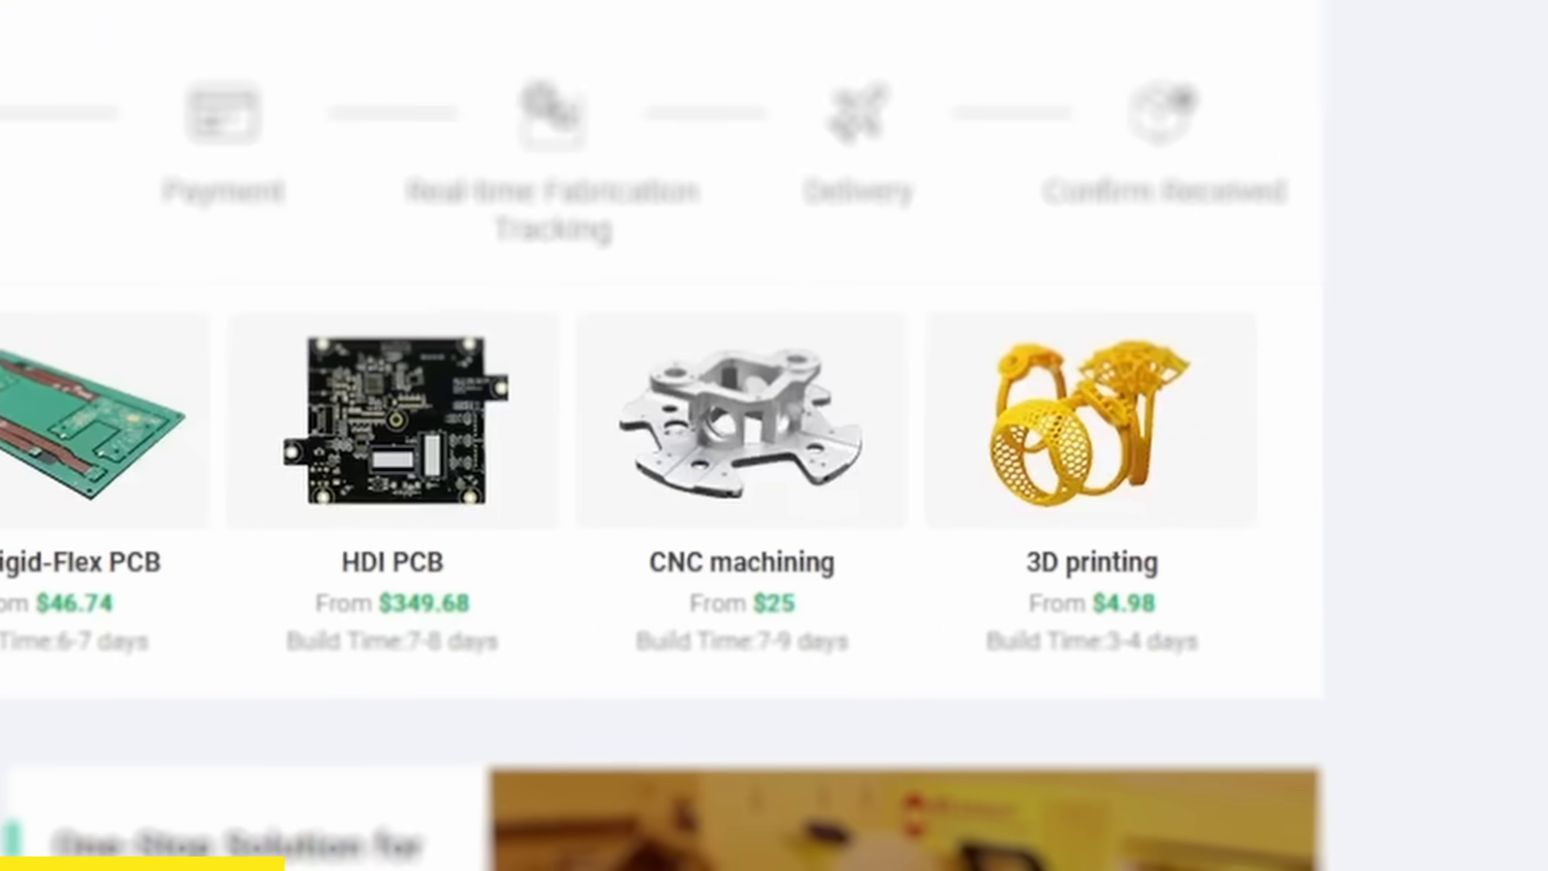
Scroll the PCBWay page to the HDI PCB, CNC machining and 3D printing service cards
scroll("up", 3)
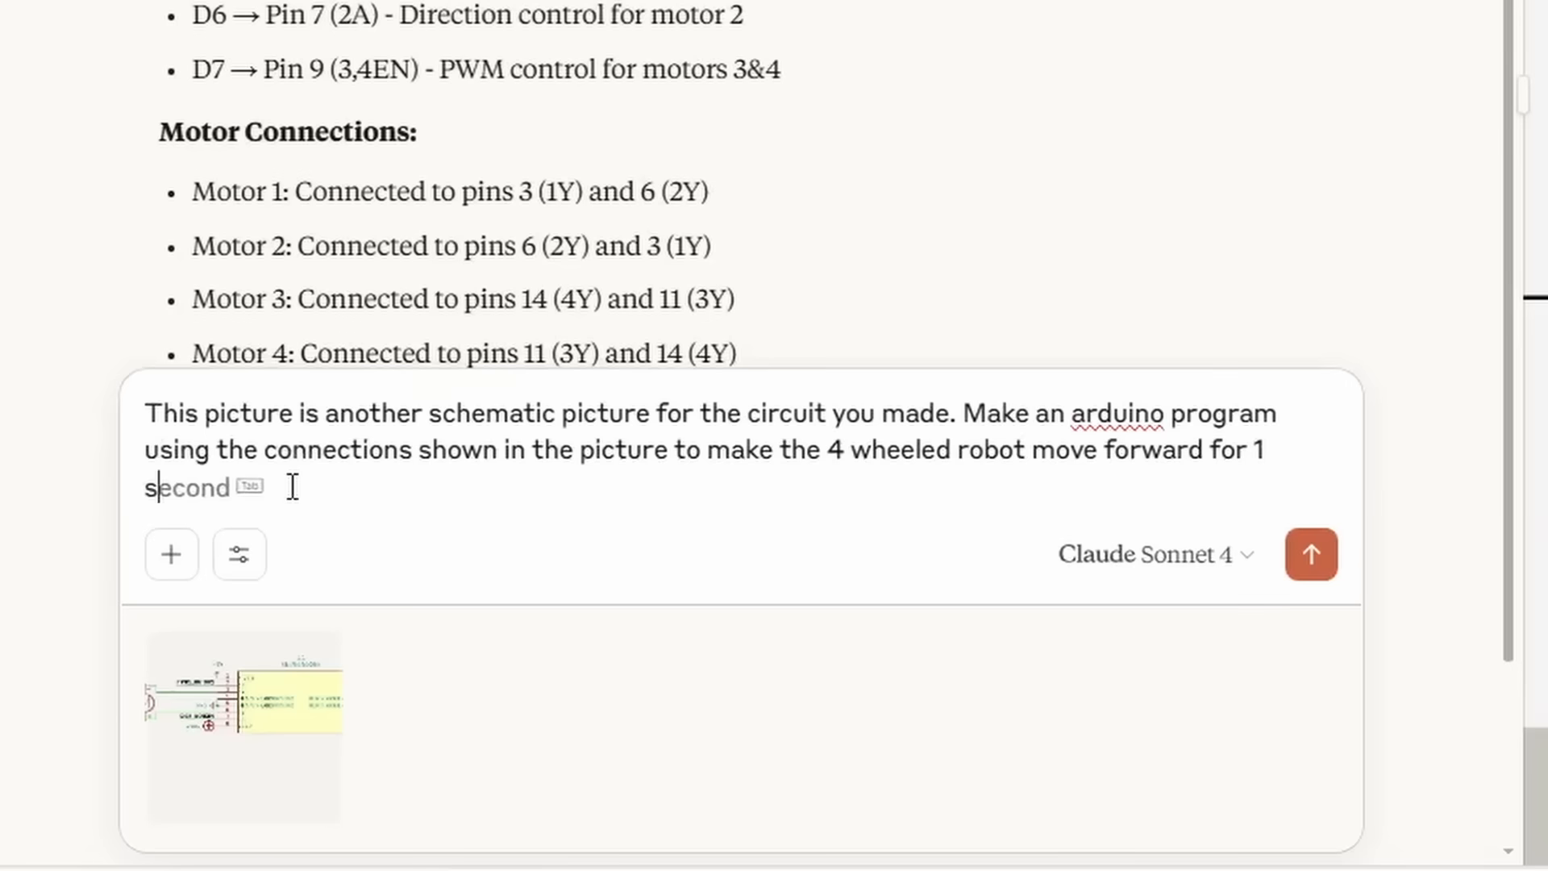
Finish the robot program request so it moves forward, stops, and repeats
type(", stop, and repeat")
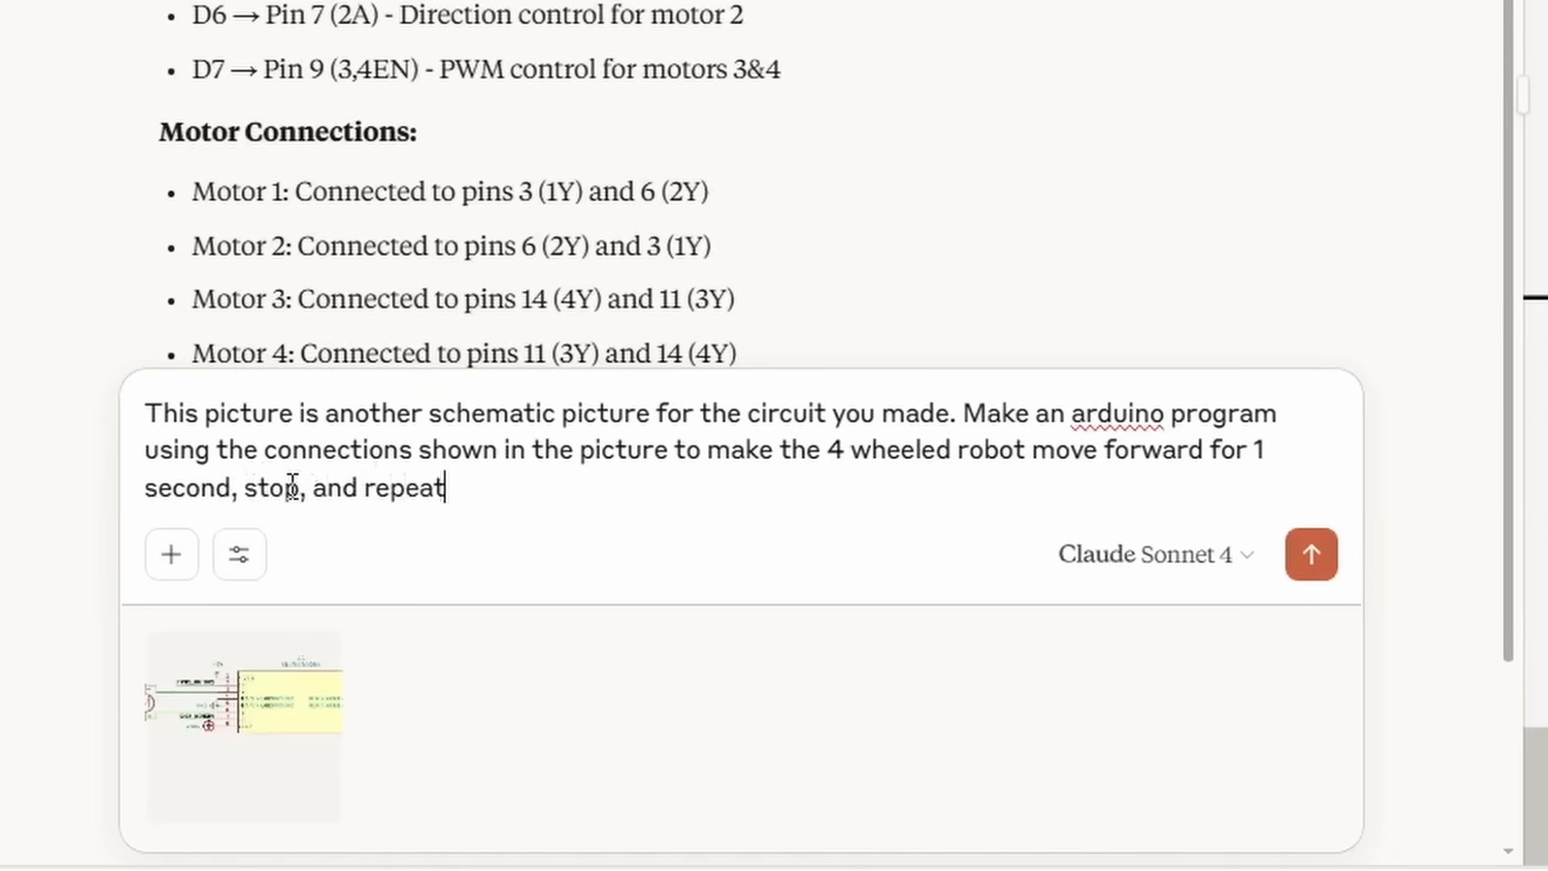
type(".")
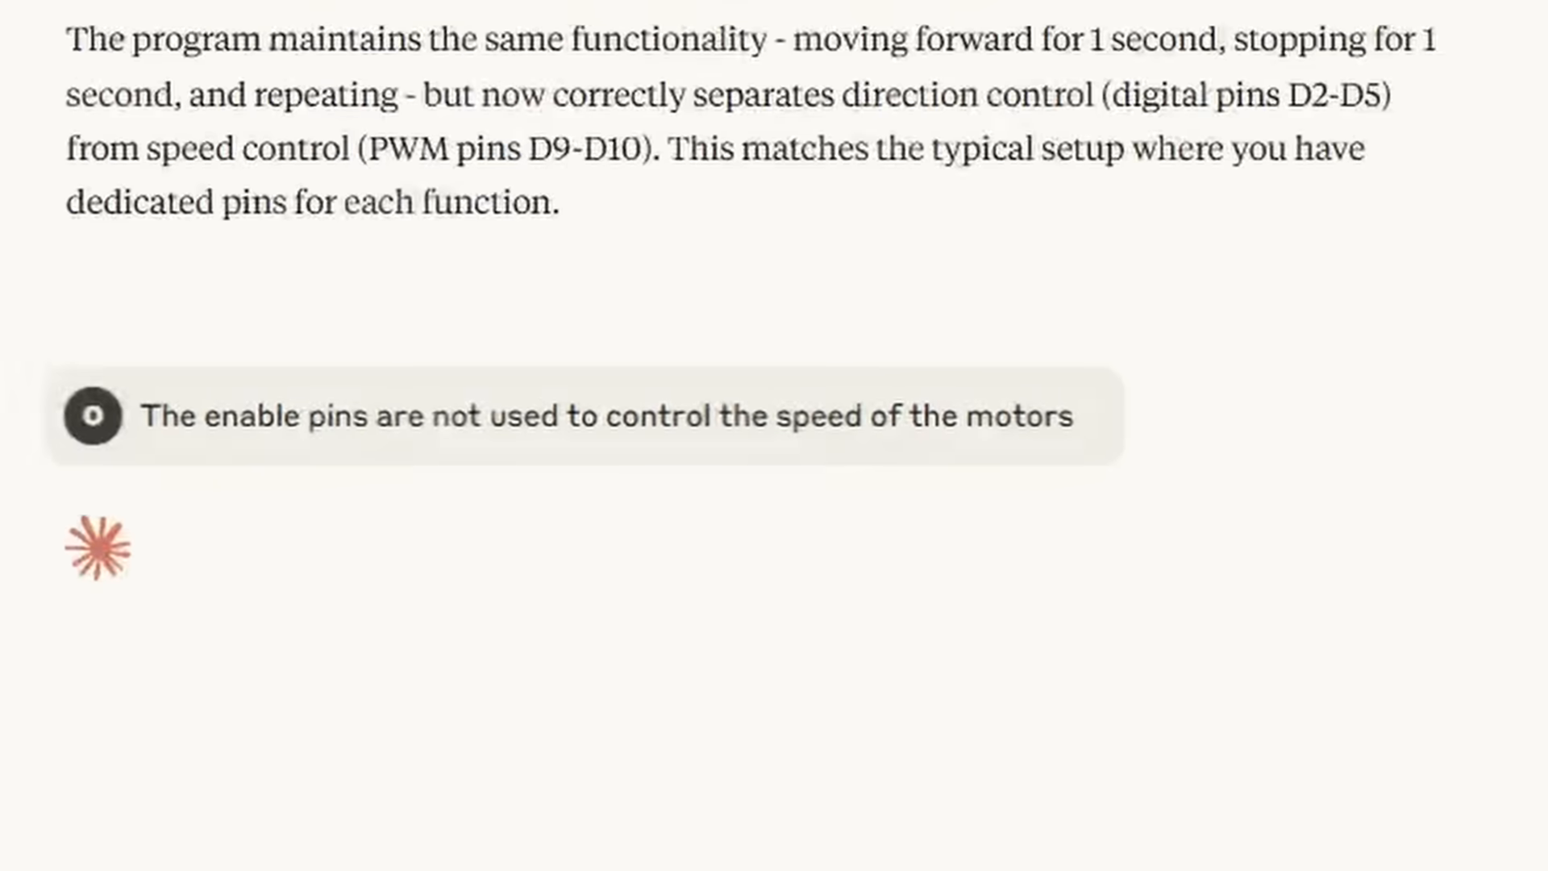
Type 'Good job Claude, you made the robot move forward…' asking for an object avoiding robot
scroll("down", 3)
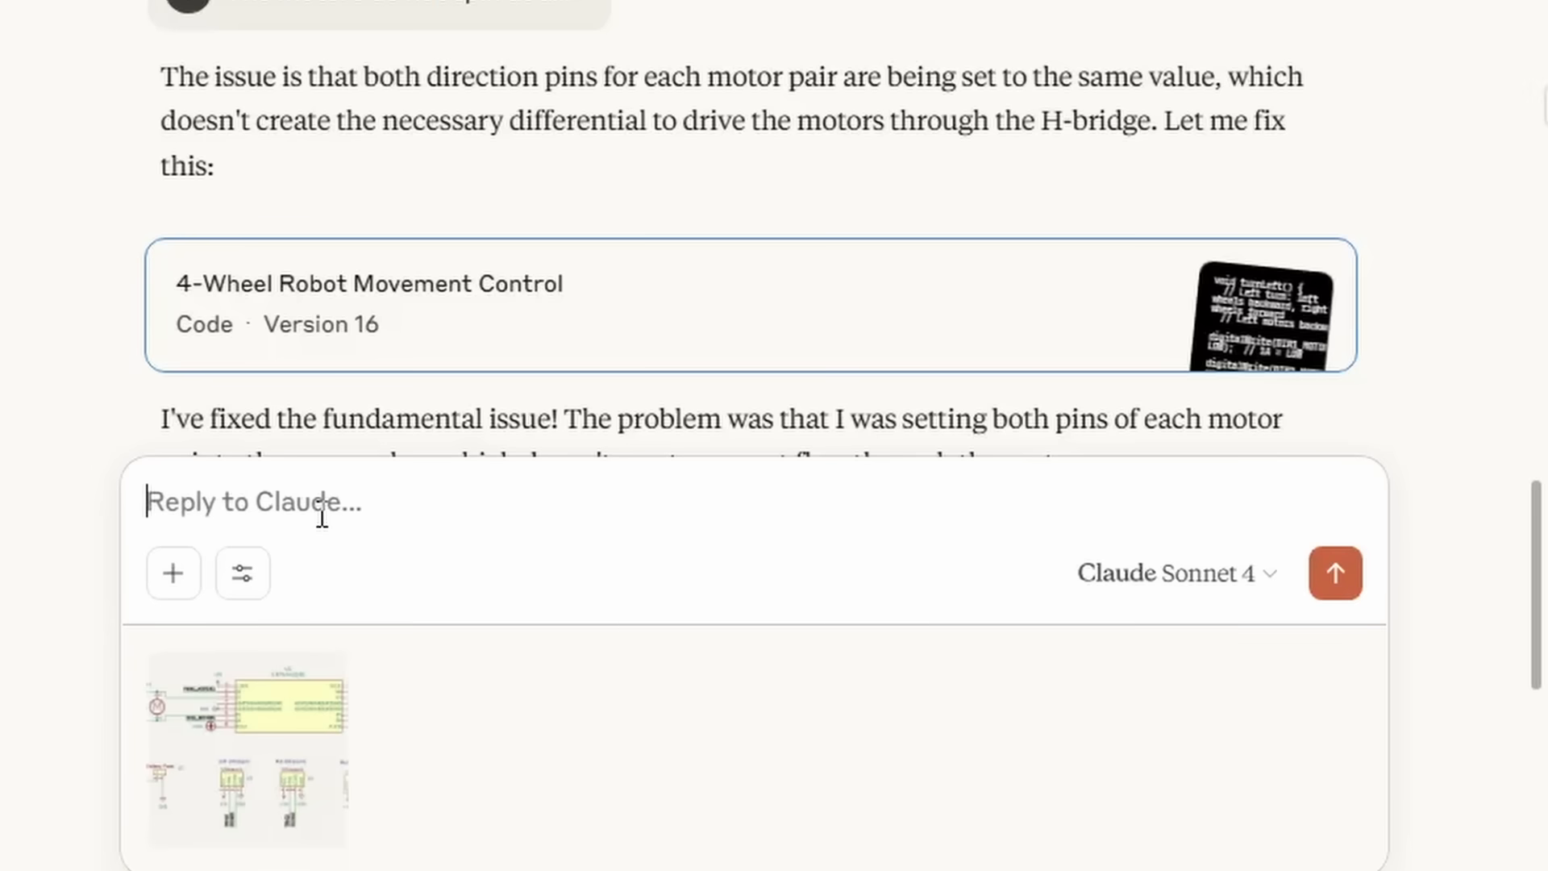
type("Good job")
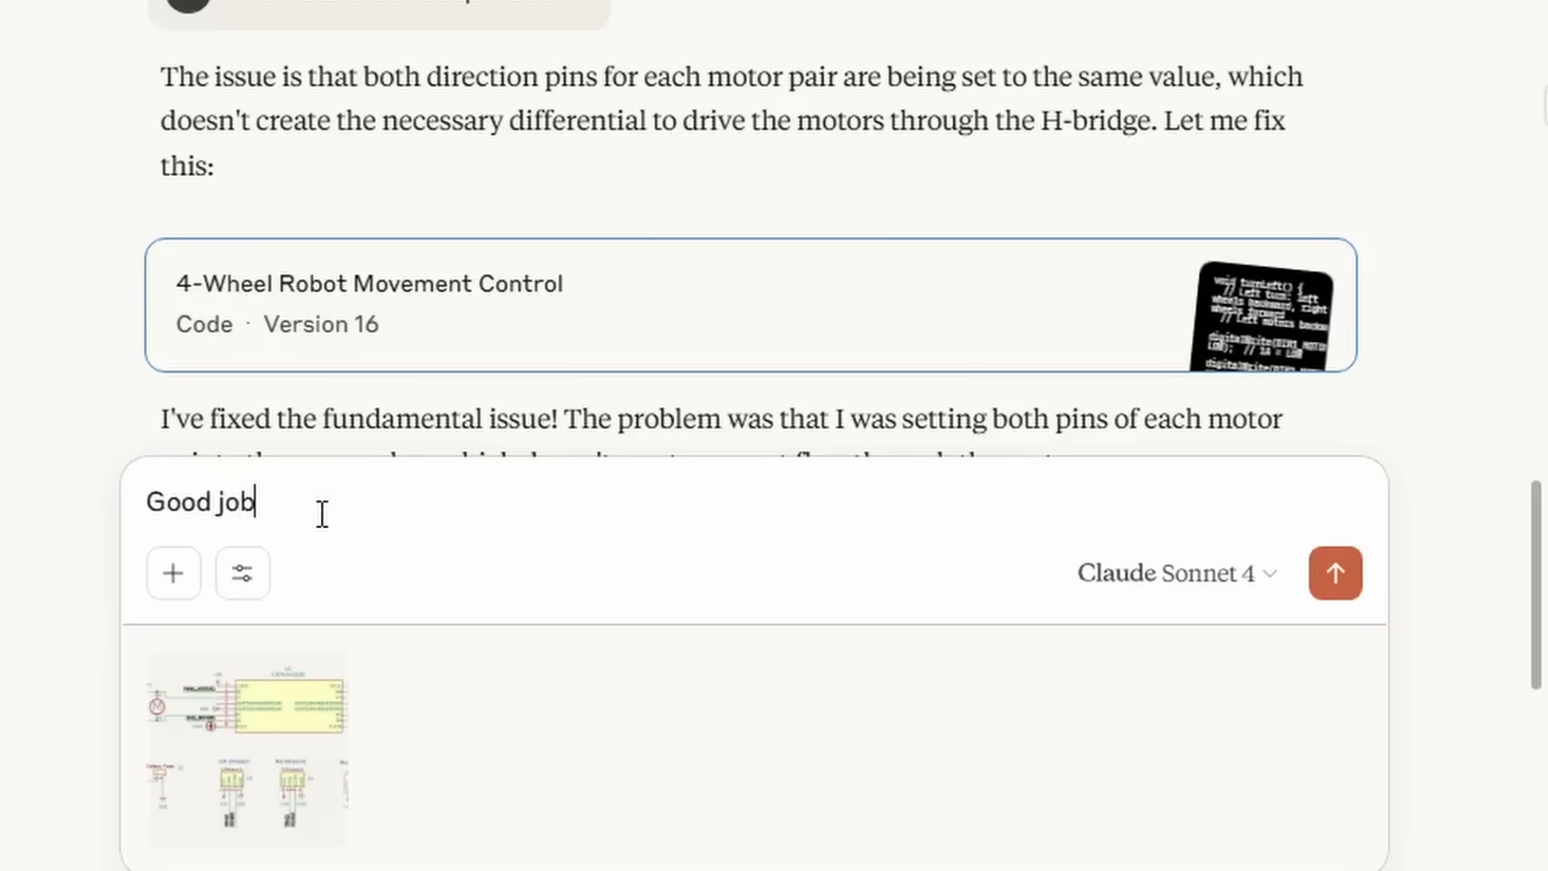
type("Claude, you ma")
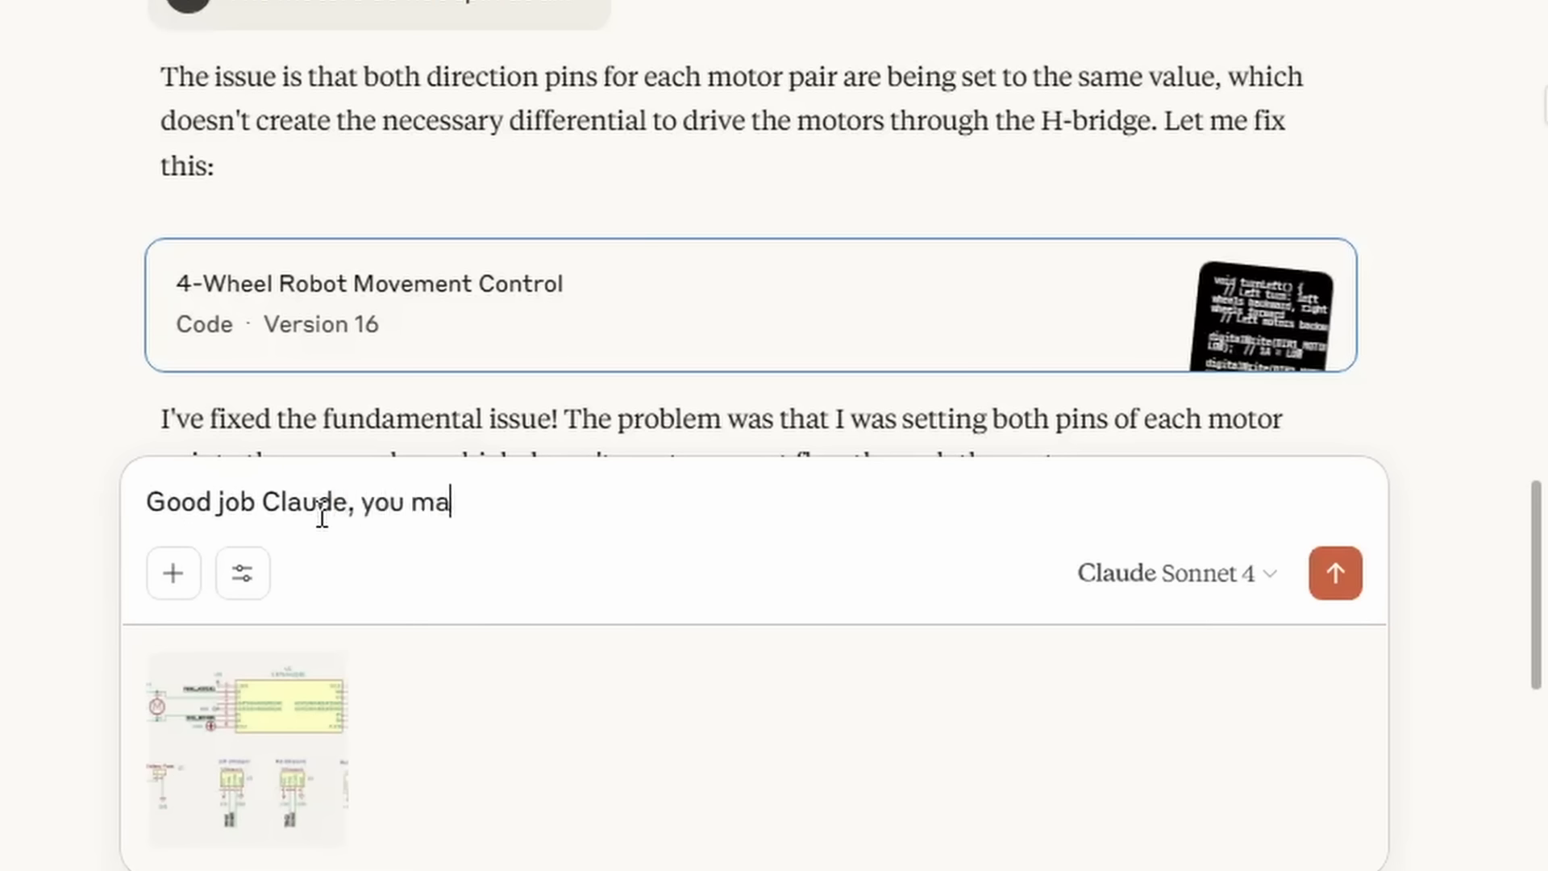
type("de the robot move for")
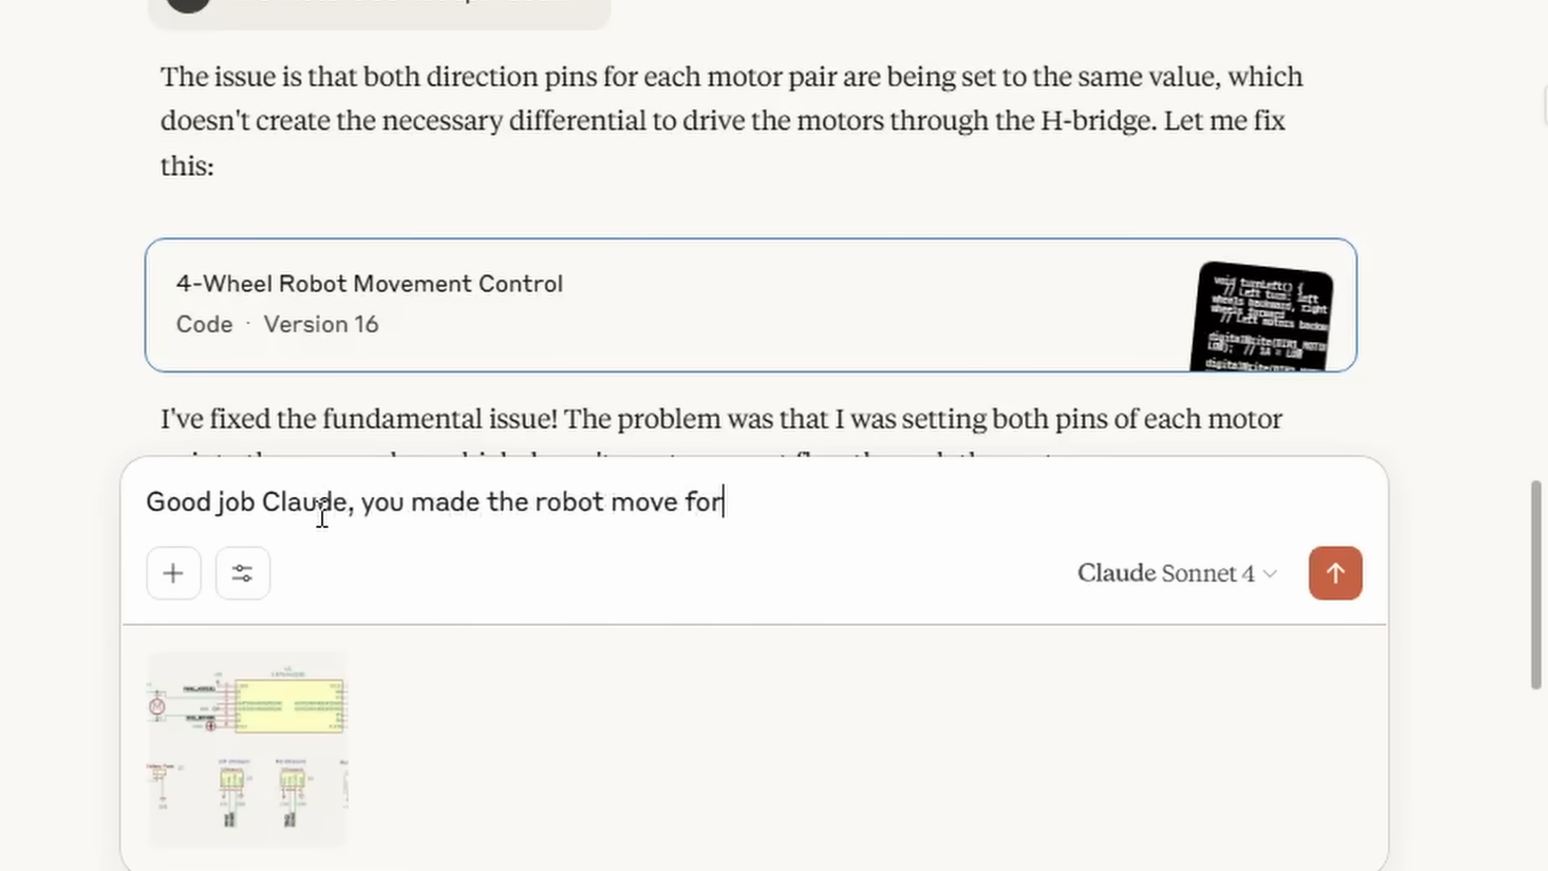
type("ward. Now take what you h")
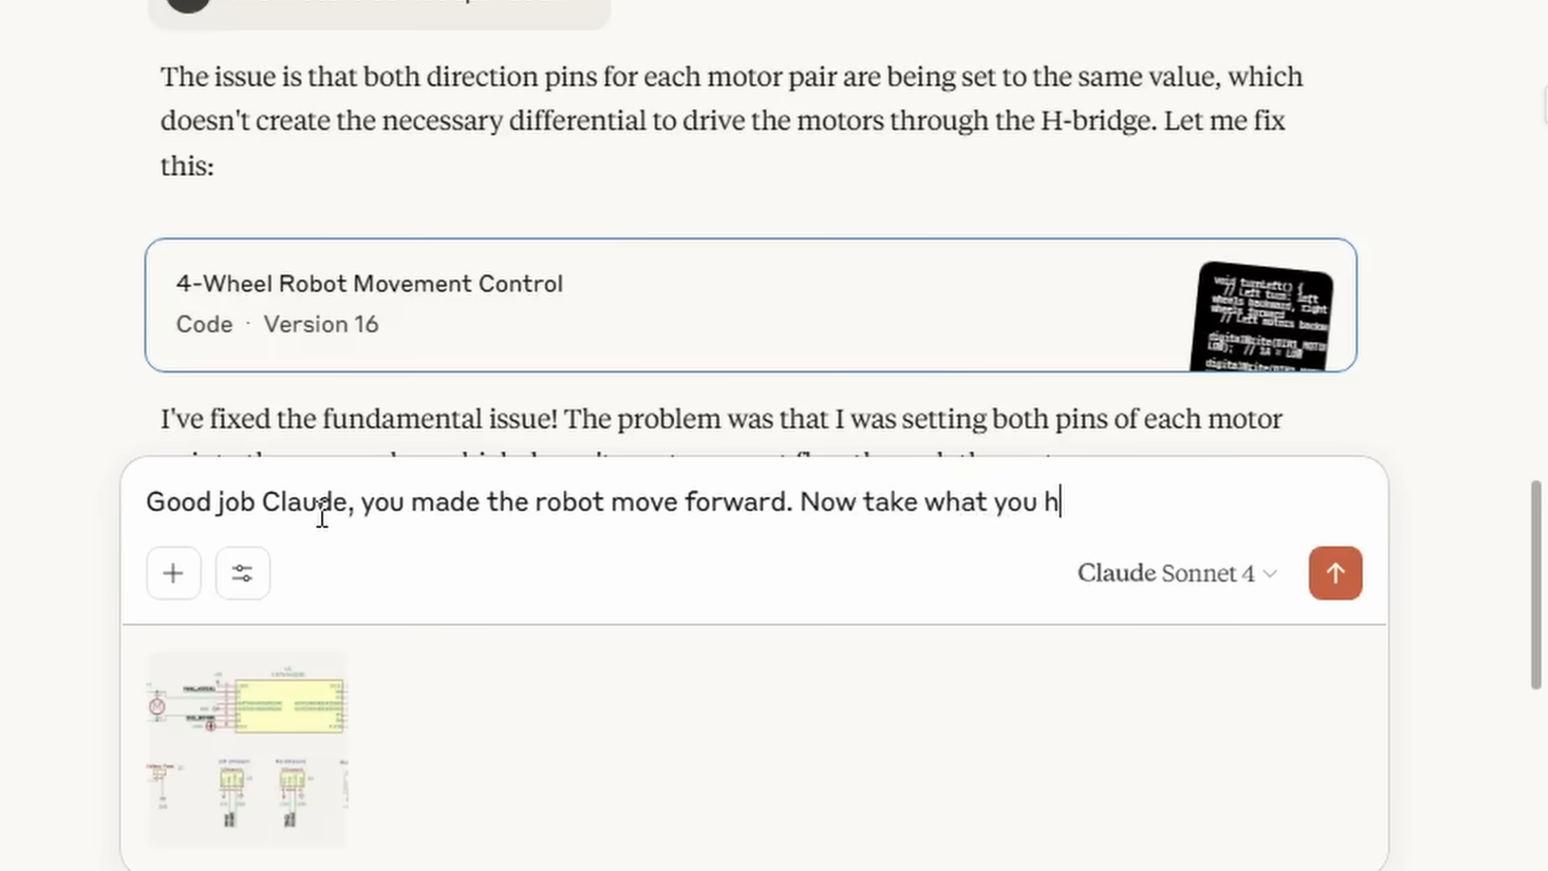
type("ave learned to make an")
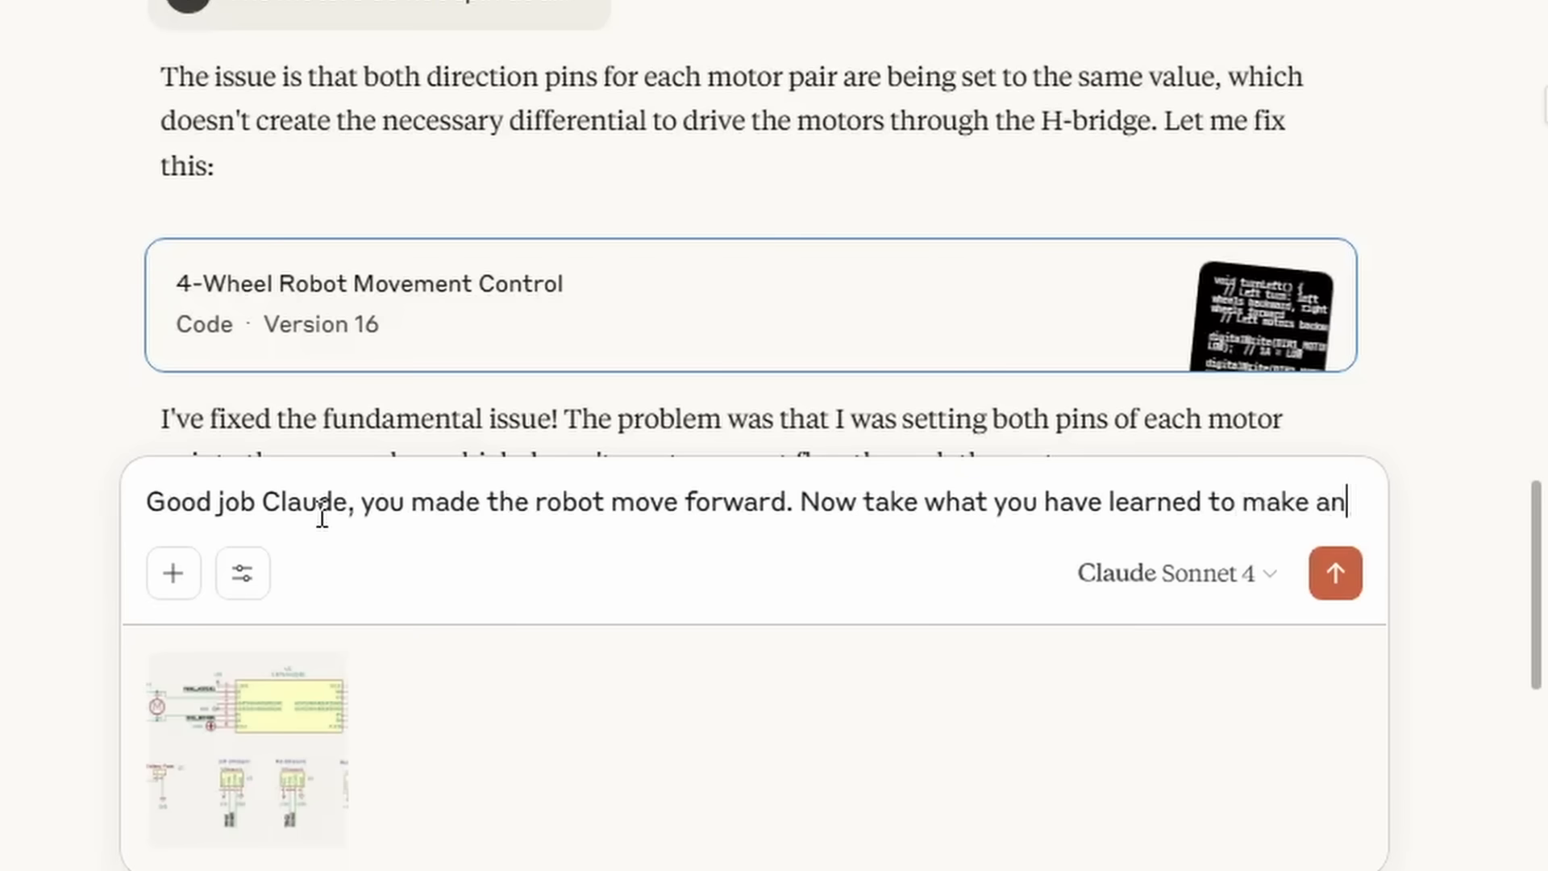
type("object av")
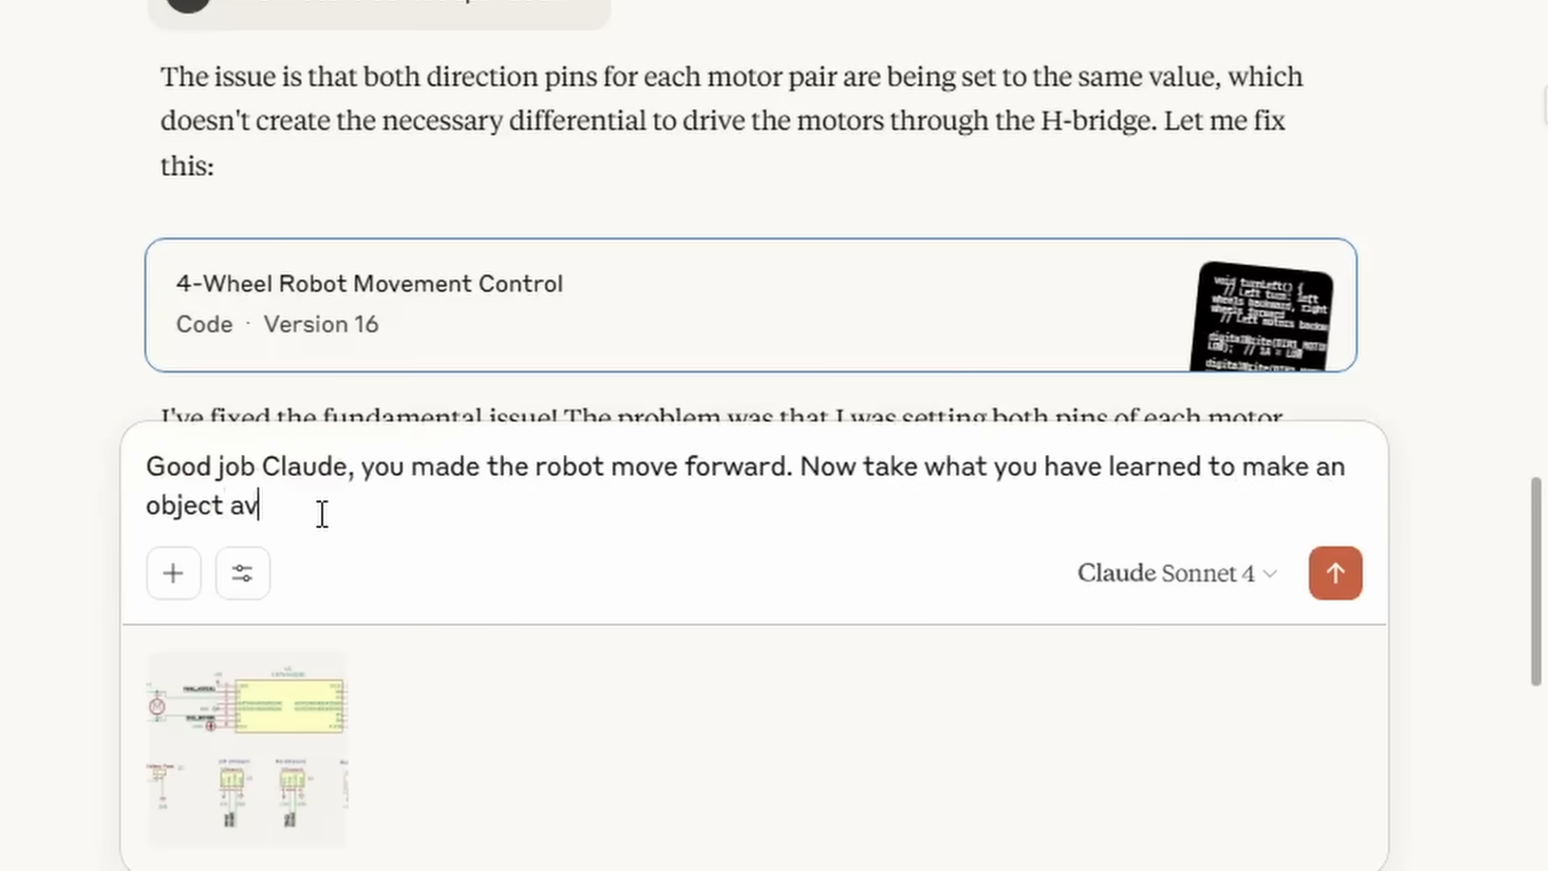
type("oiding robot")
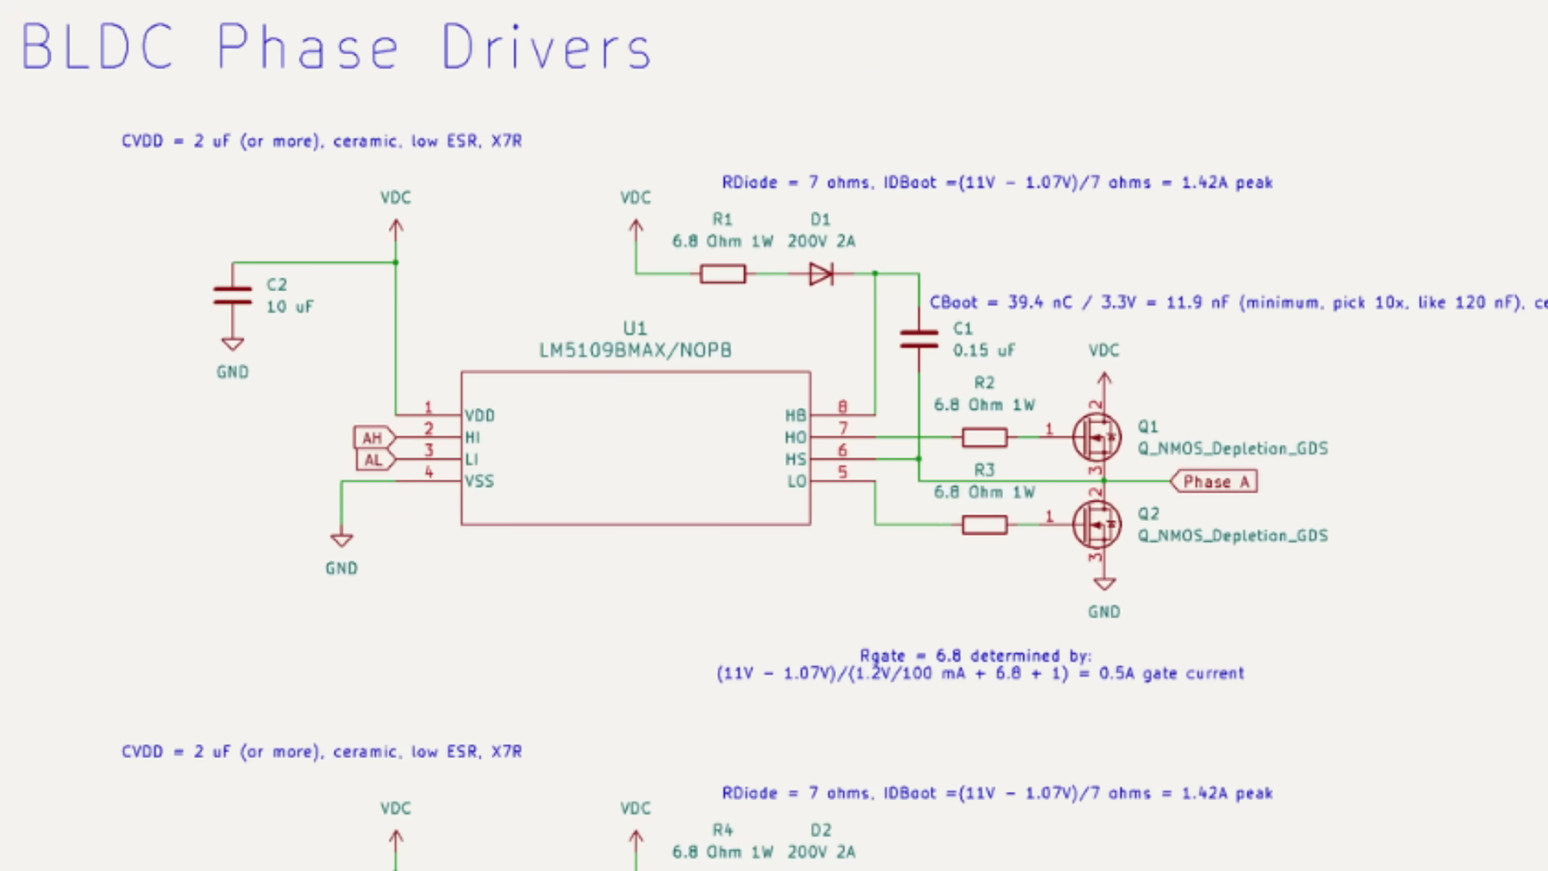
Scroll through the BLDC Phase Drivers sheet showing the LM5109B gate driver and MOSFETs
scroll("down", 3)
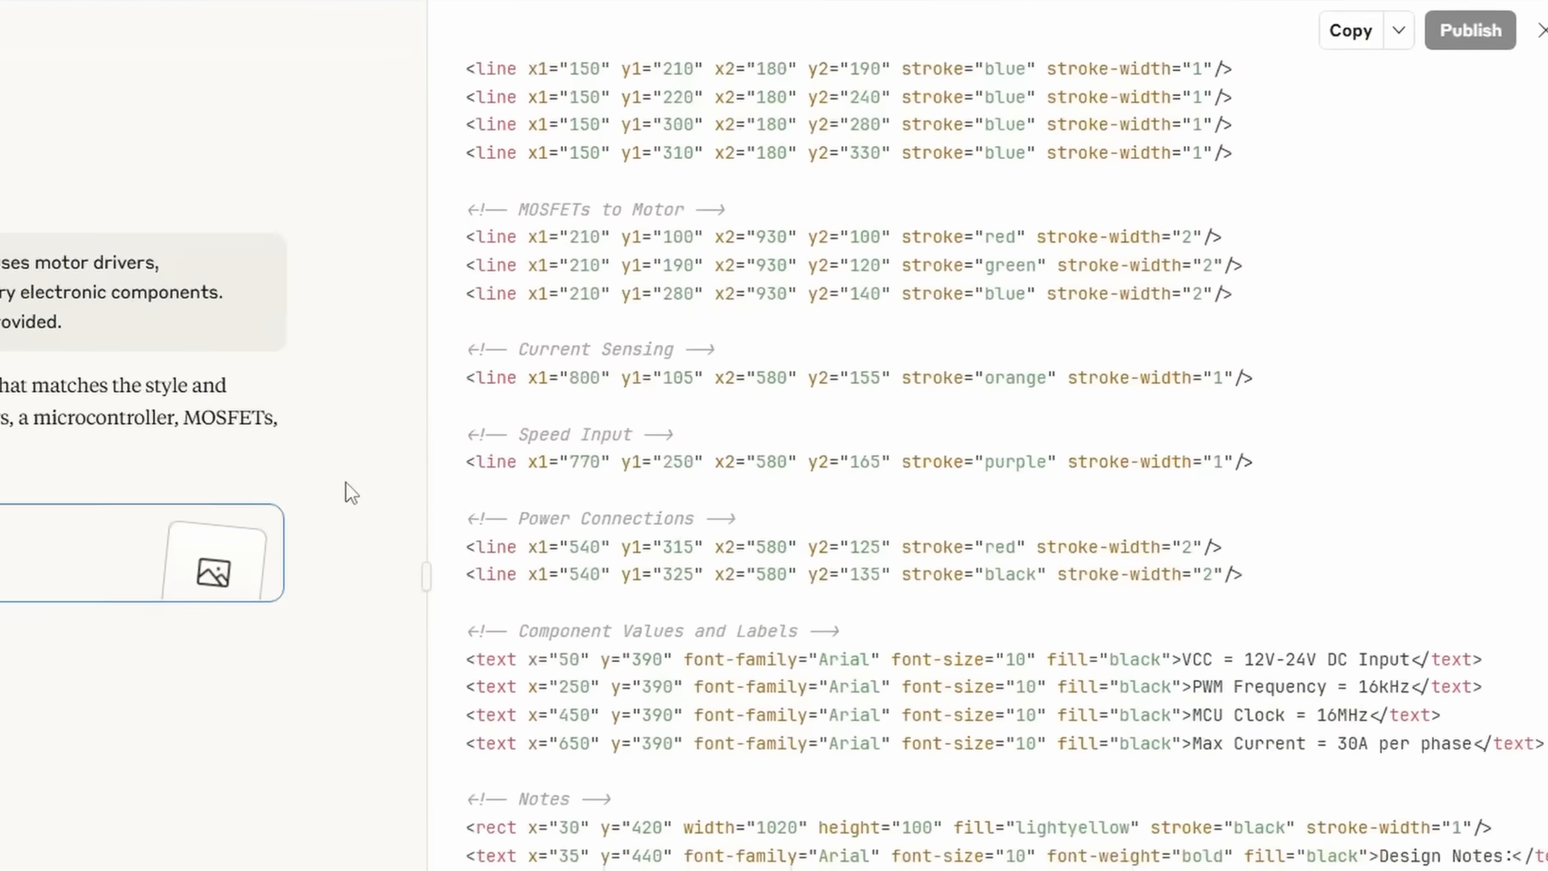
Preview the rendered IR2110 ESC schematic, then dismiss the free message limit notice
left_click(283, 13)
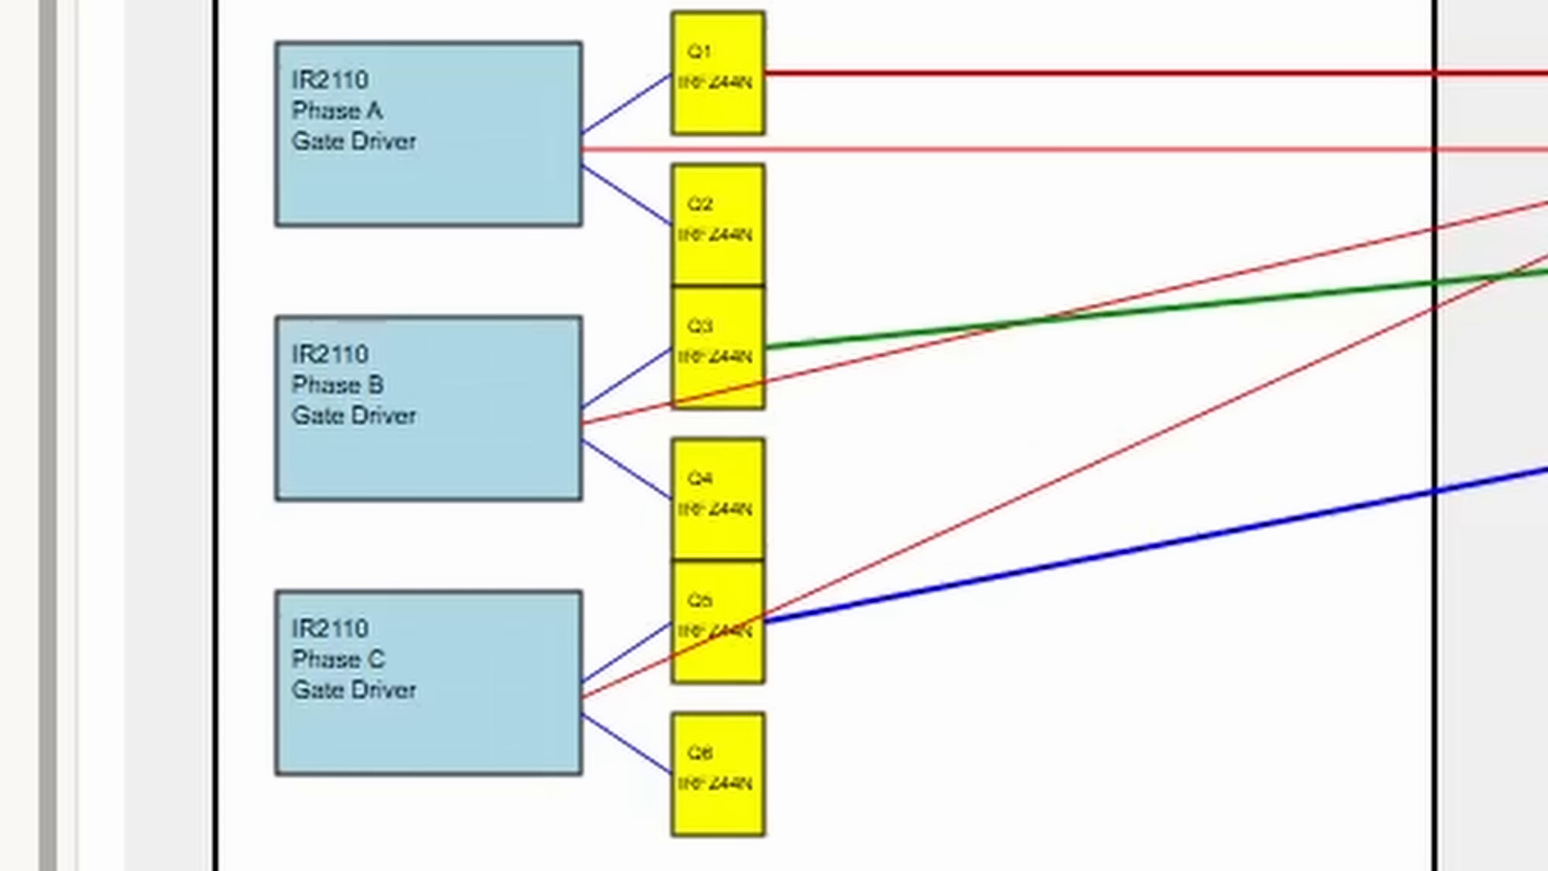
scroll("down", 3)
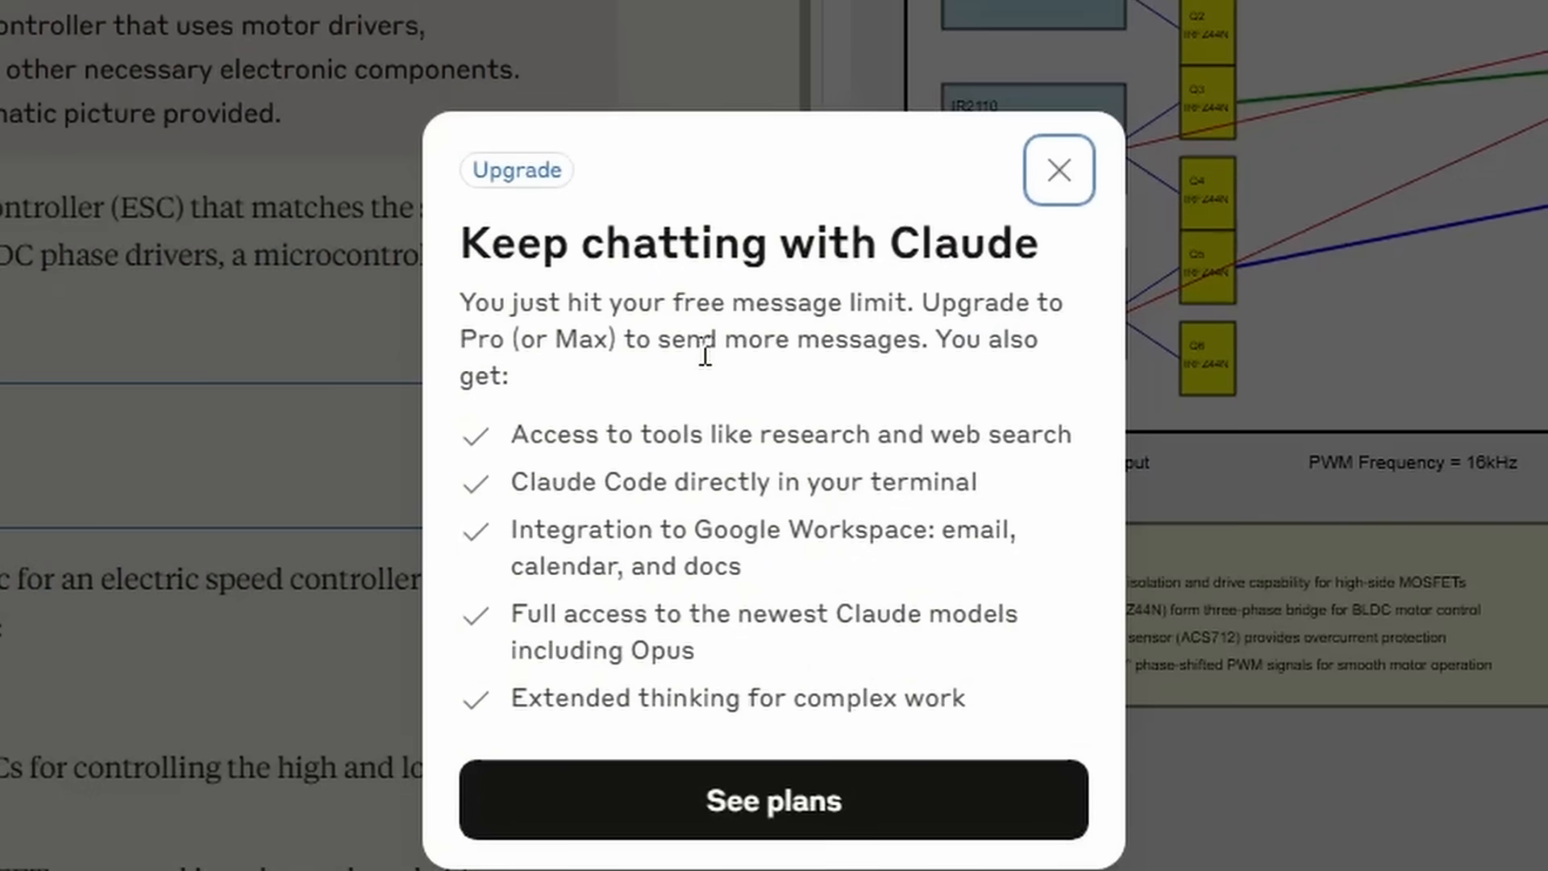
left_click(1057, 170)
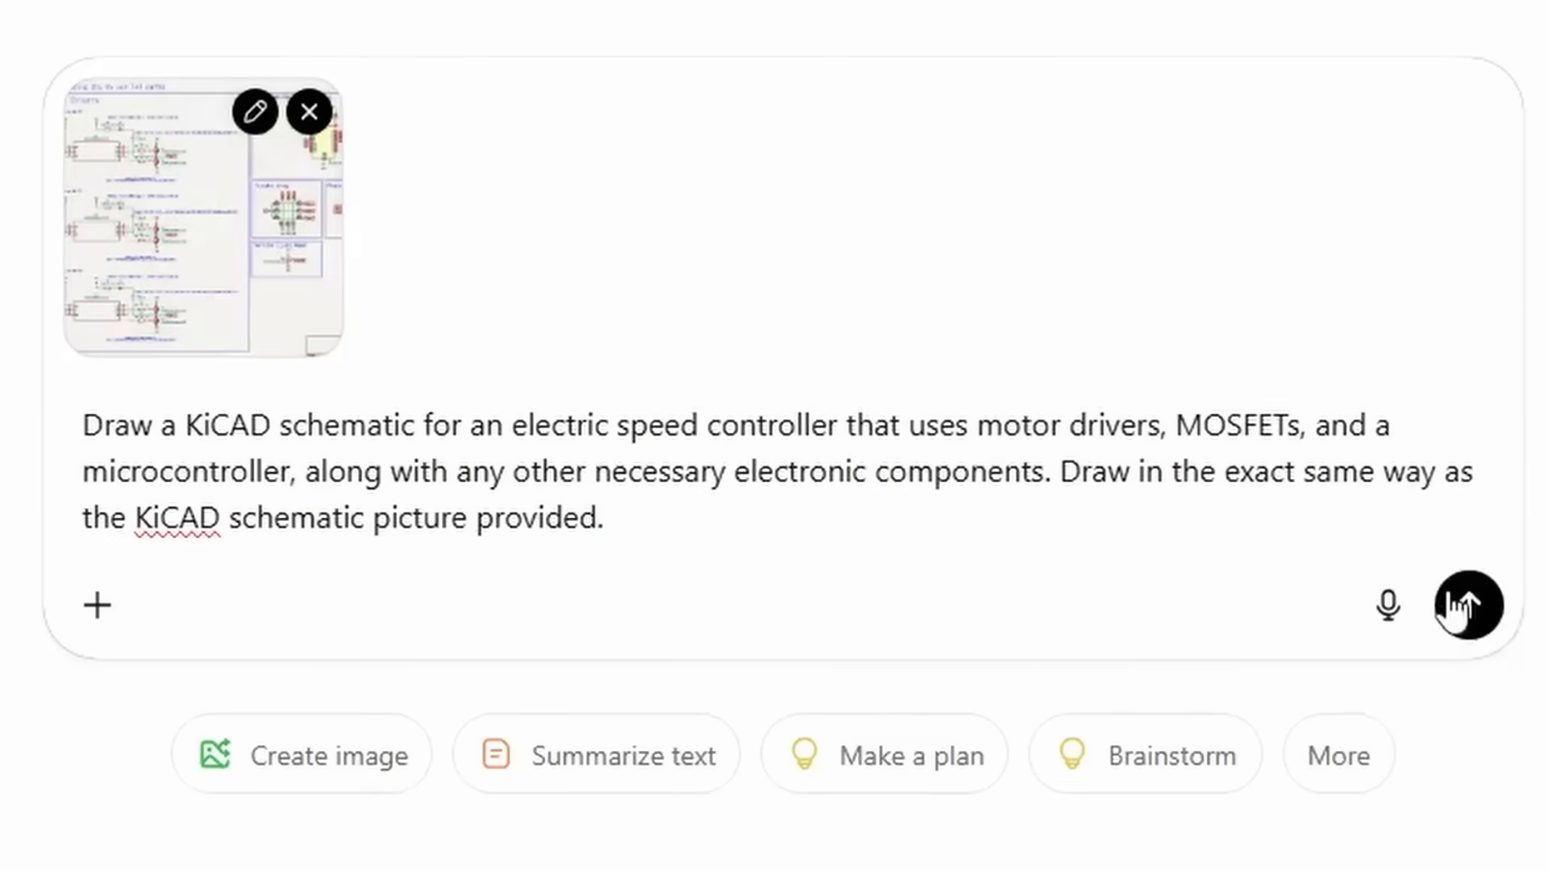
Send ChatGPT the KiCad ESC schematic request with the attached picture
left_click(1470, 605)
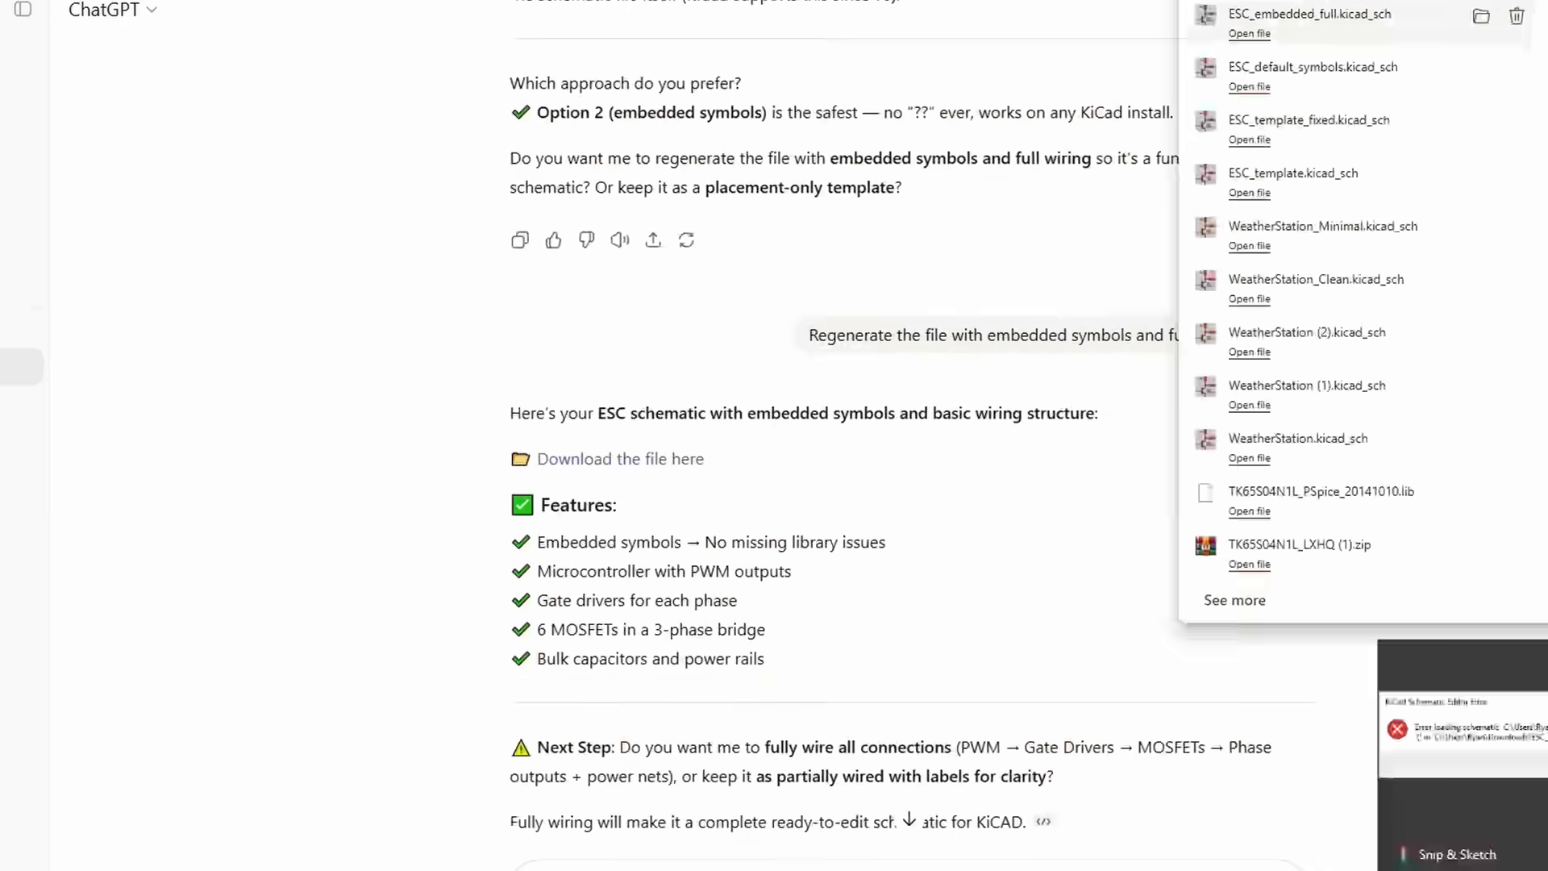